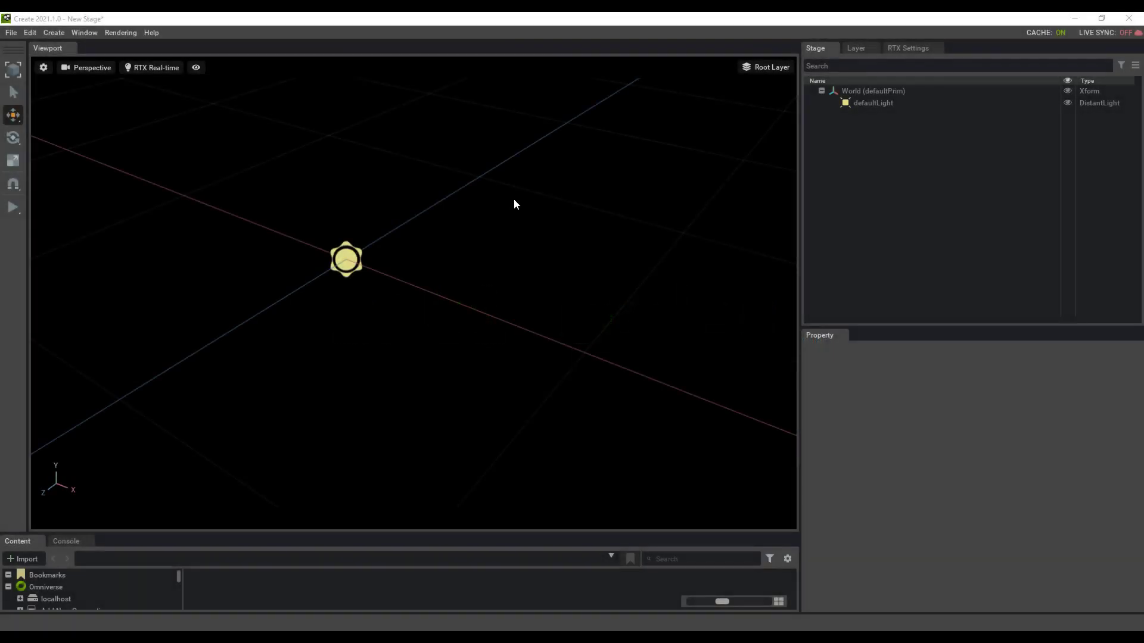
pyautogui.moveTo(541, 224)
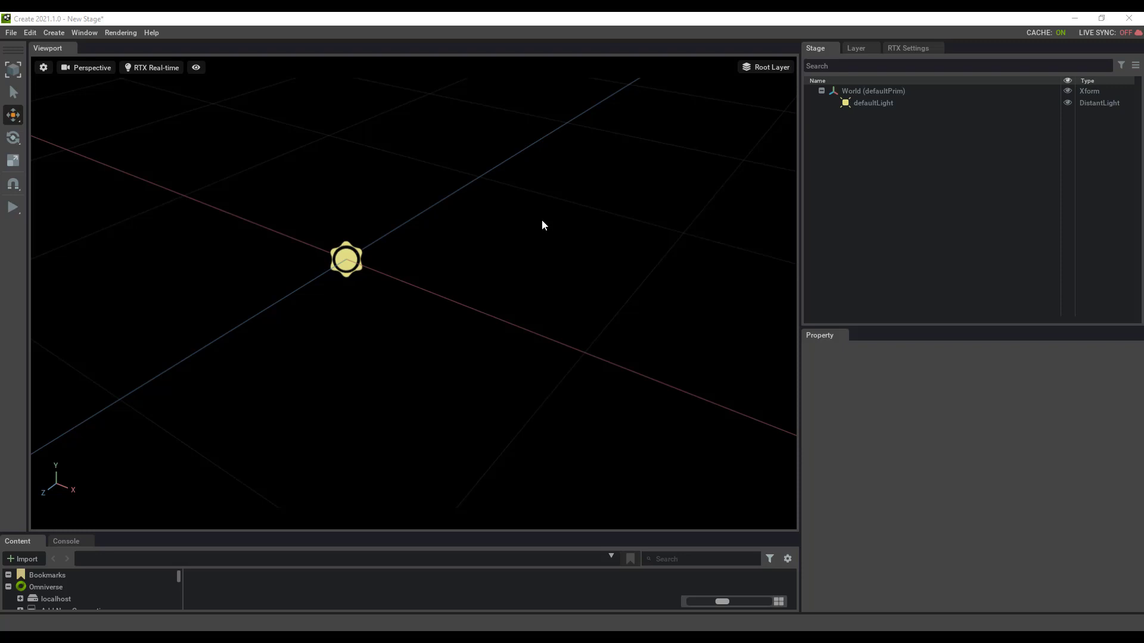
pyautogui.moveTo(556, 221)
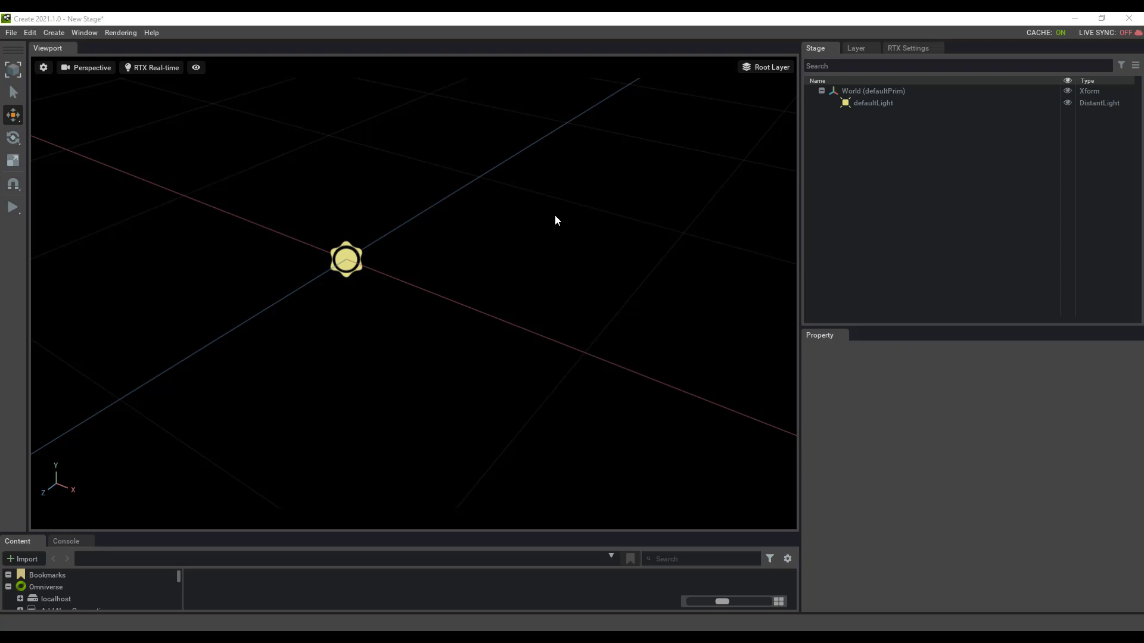
pyautogui.moveTo(595, 240)
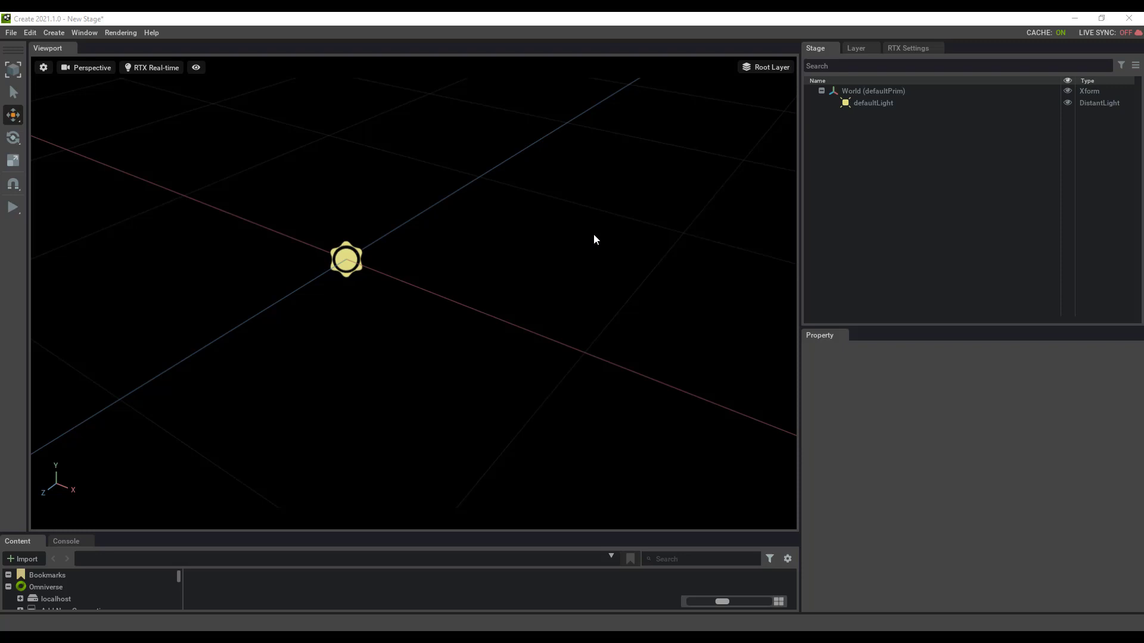
pyautogui.moveTo(583, 236)
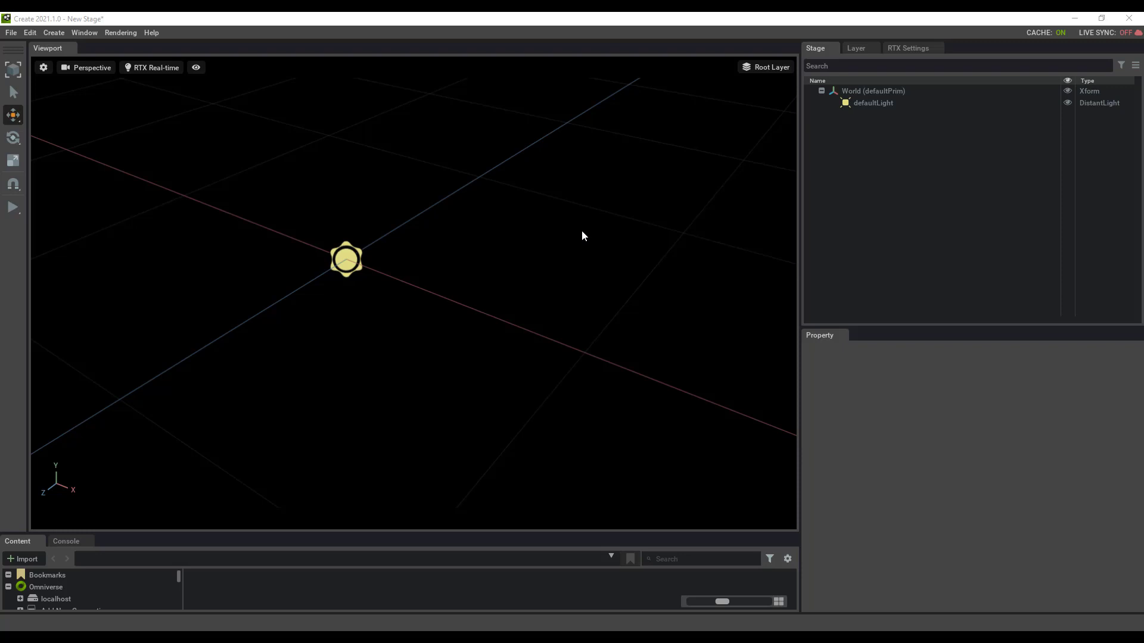
pyautogui.moveTo(456, 168)
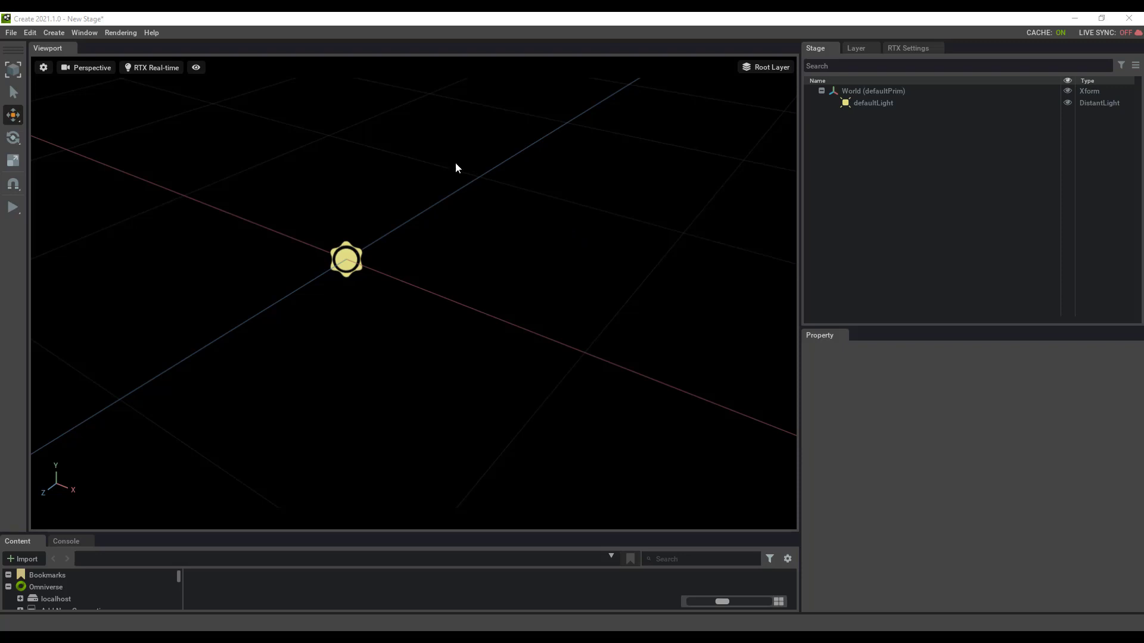
# Step: Open the Window menu to reach the PRT Procedural Runtime panel
pyautogui.click(84, 33)
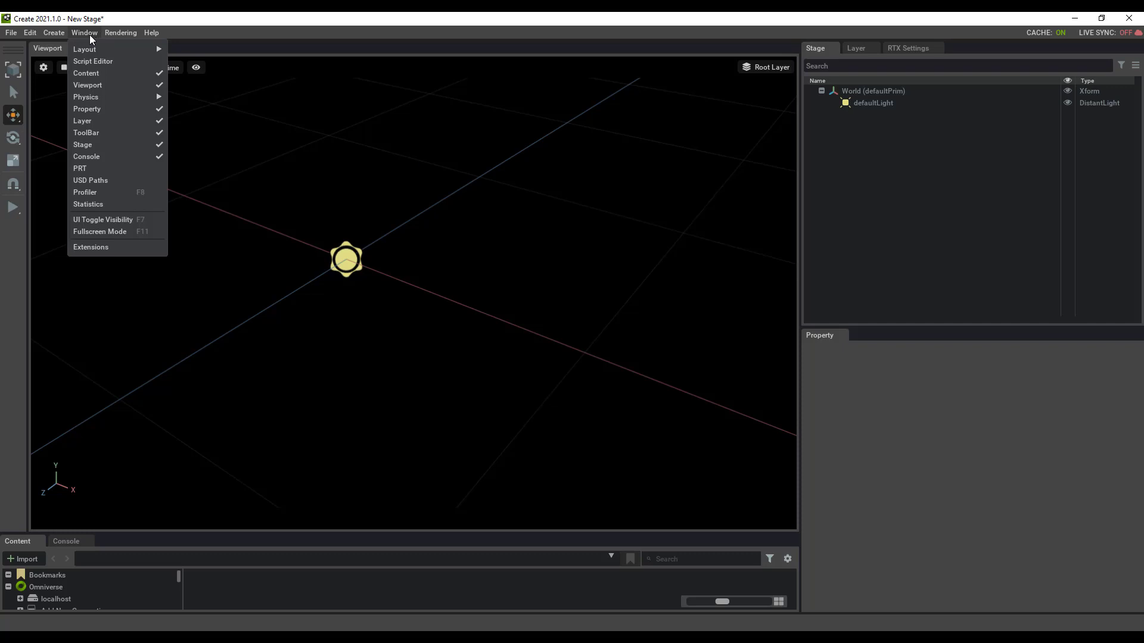
pyautogui.moveTo(95, 171)
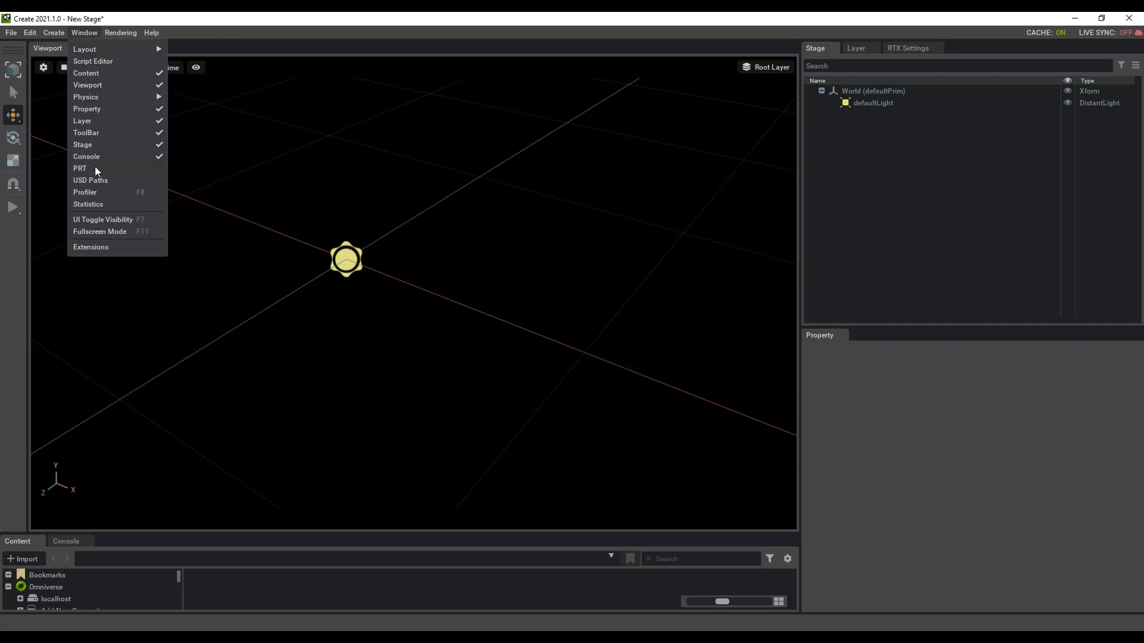
pyautogui.moveTo(109, 155)
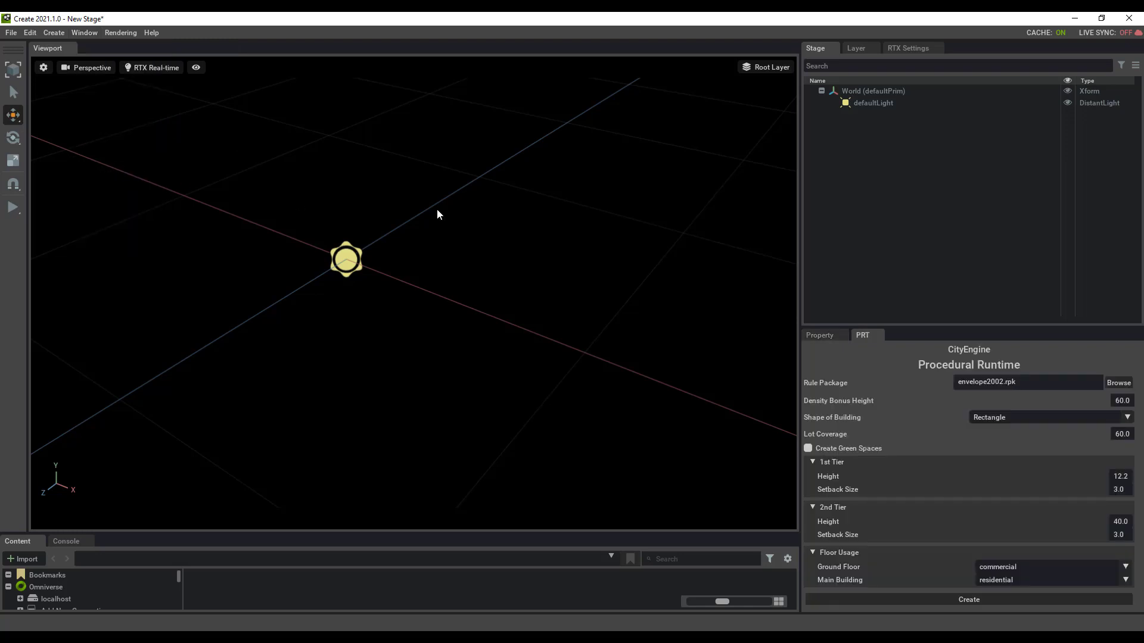
pyautogui.moveTo(917, 388)
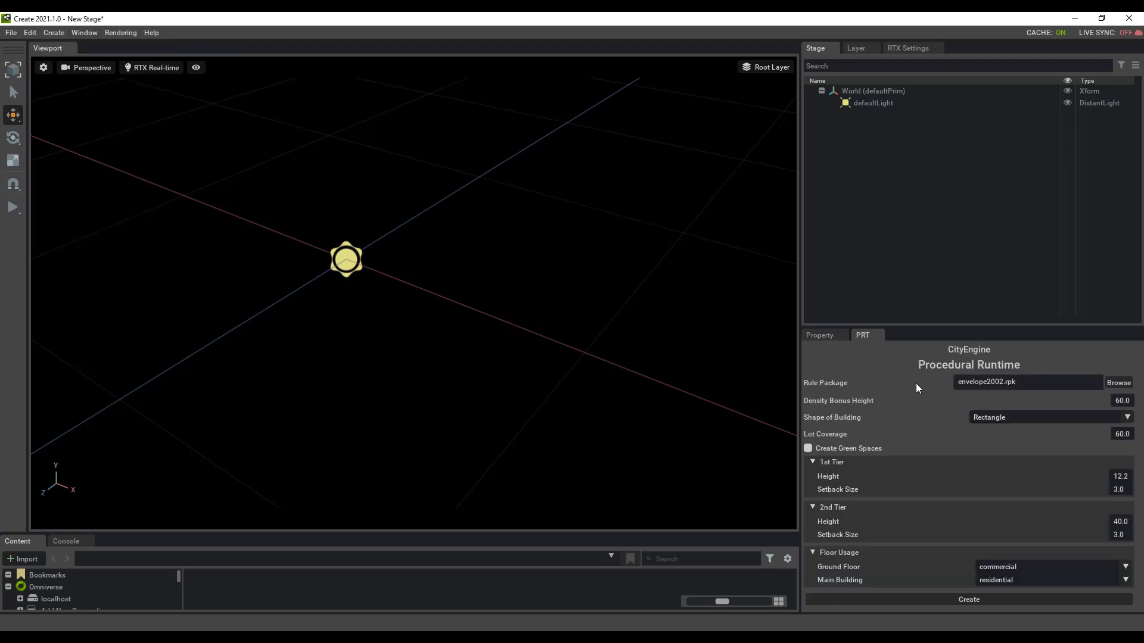
pyautogui.moveTo(924, 351)
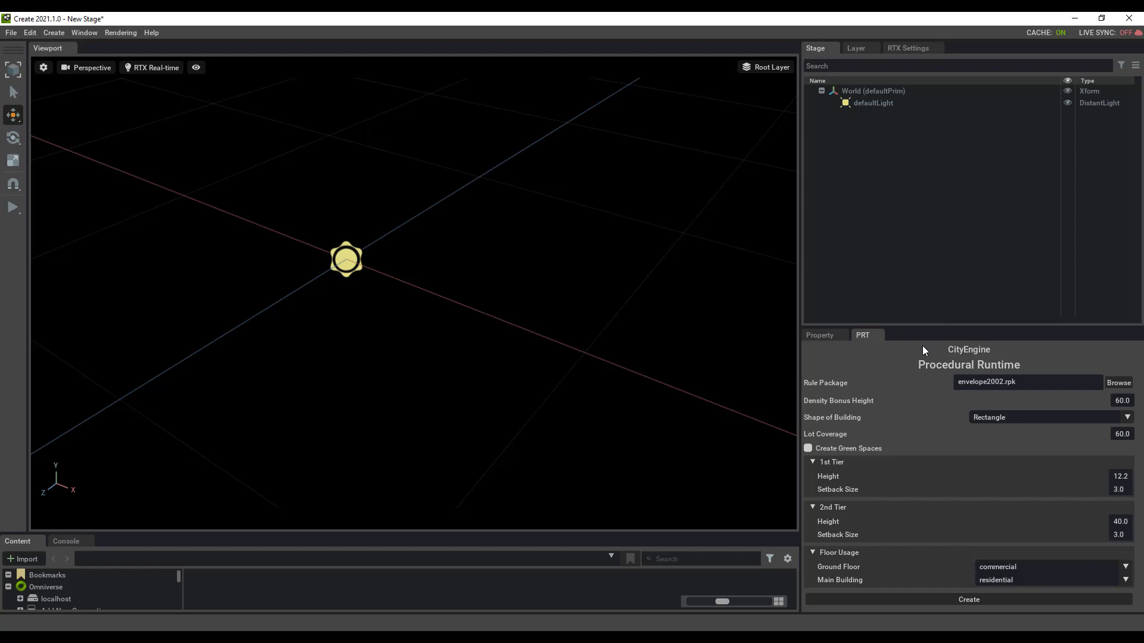
pyautogui.moveTo(1027, 355)
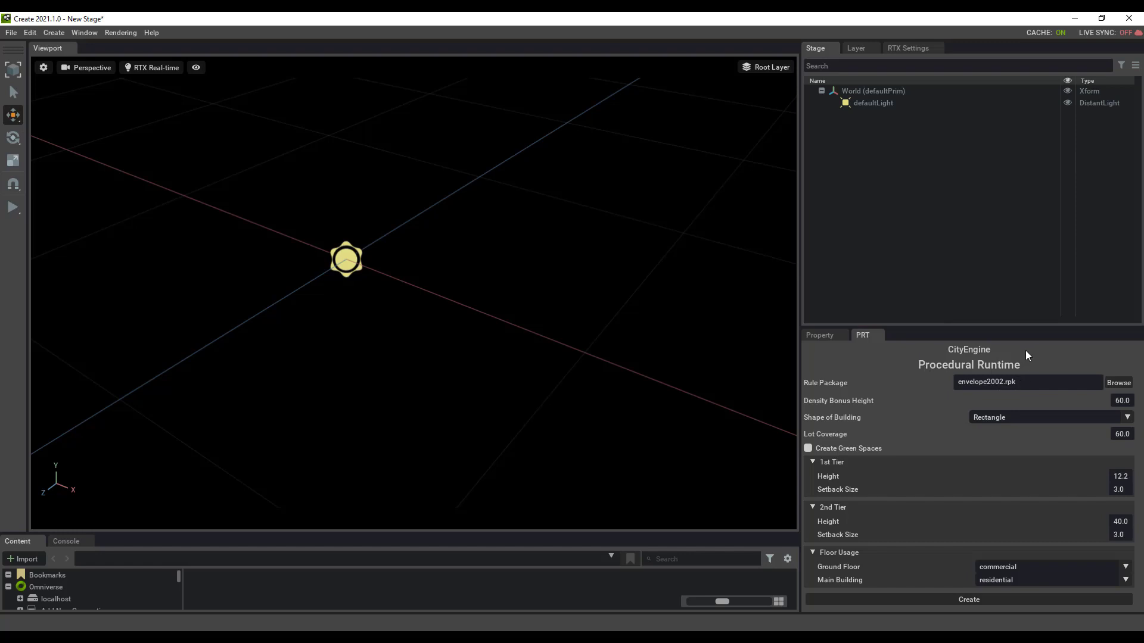
pyautogui.moveTo(1032, 358)
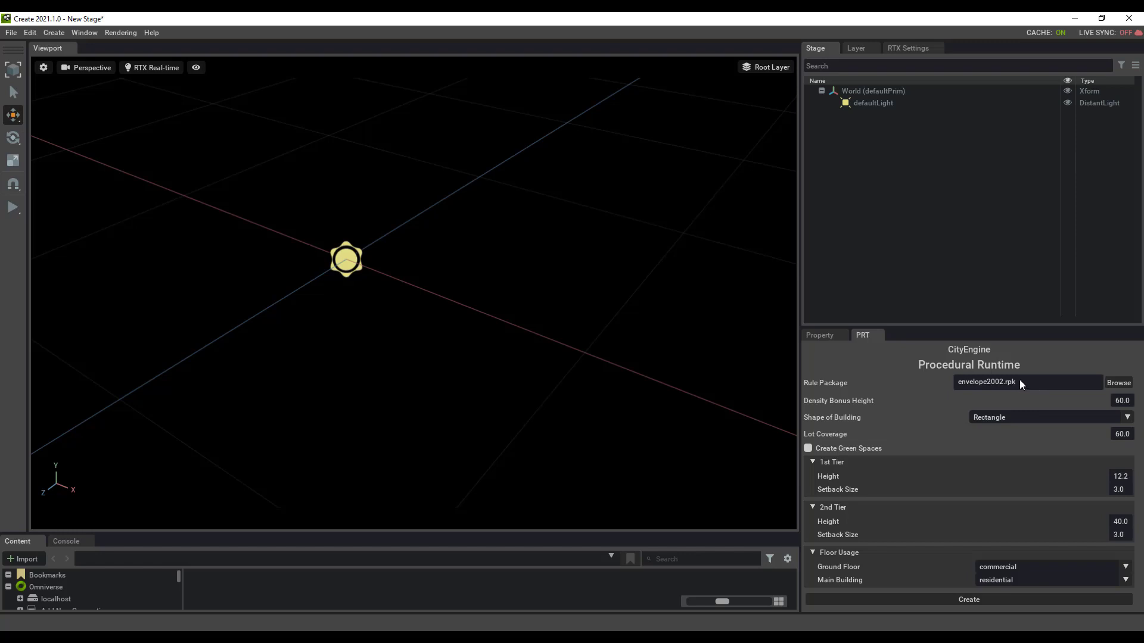
pyautogui.moveTo(1112, 400)
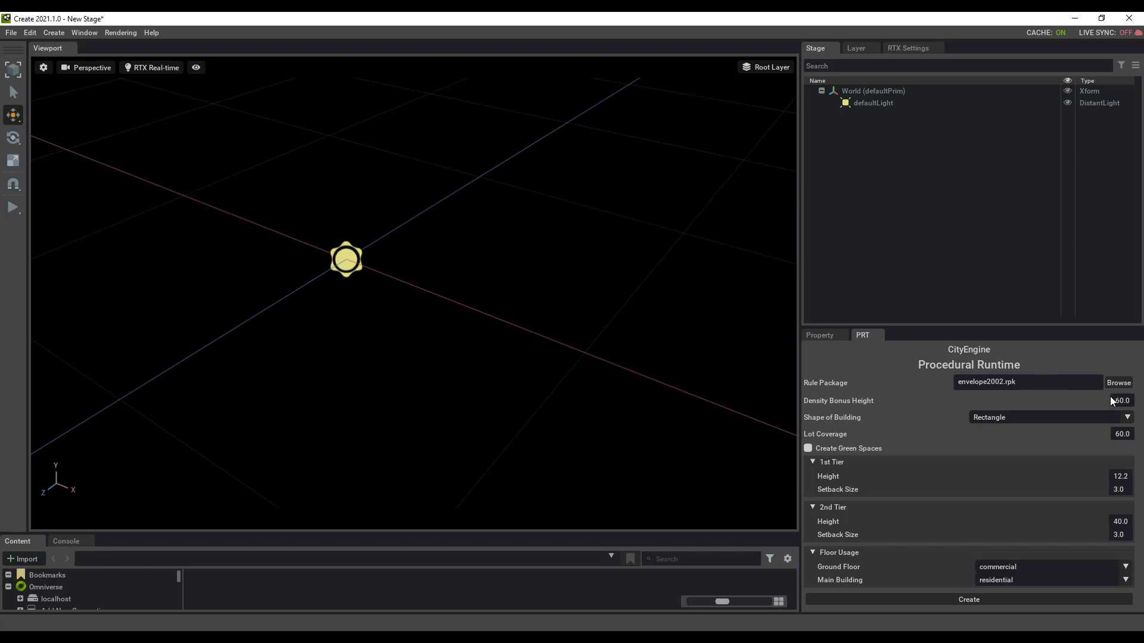
pyautogui.moveTo(1007, 560)
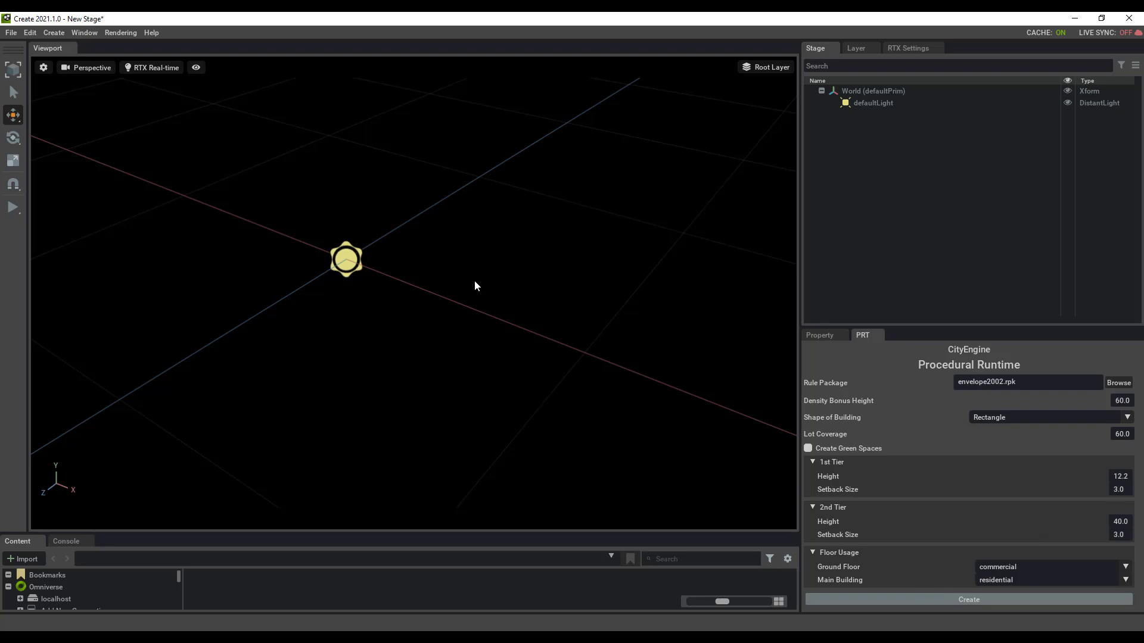
# Step: Generate the rectangular multi-tier building with a green-patterned lot from envelope2002.rpk
pyautogui.click(968, 599)
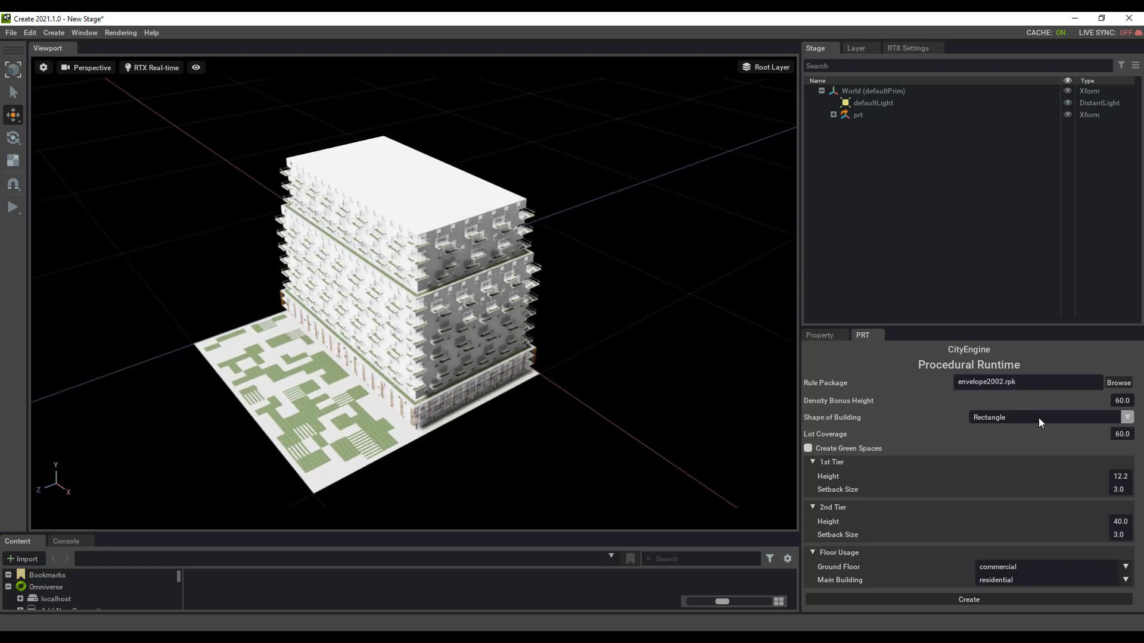
# Step: Set building shape O-Shaped, second tier height and setback 10, residential ground floor
pyautogui.click(1050, 417)
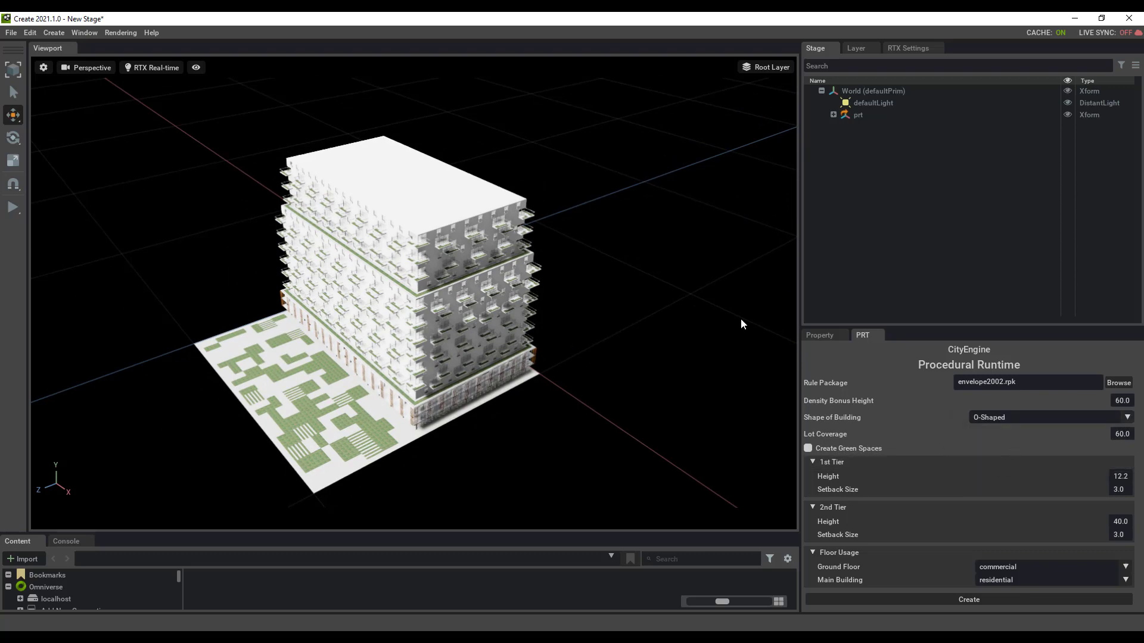
pyautogui.click(858, 114)
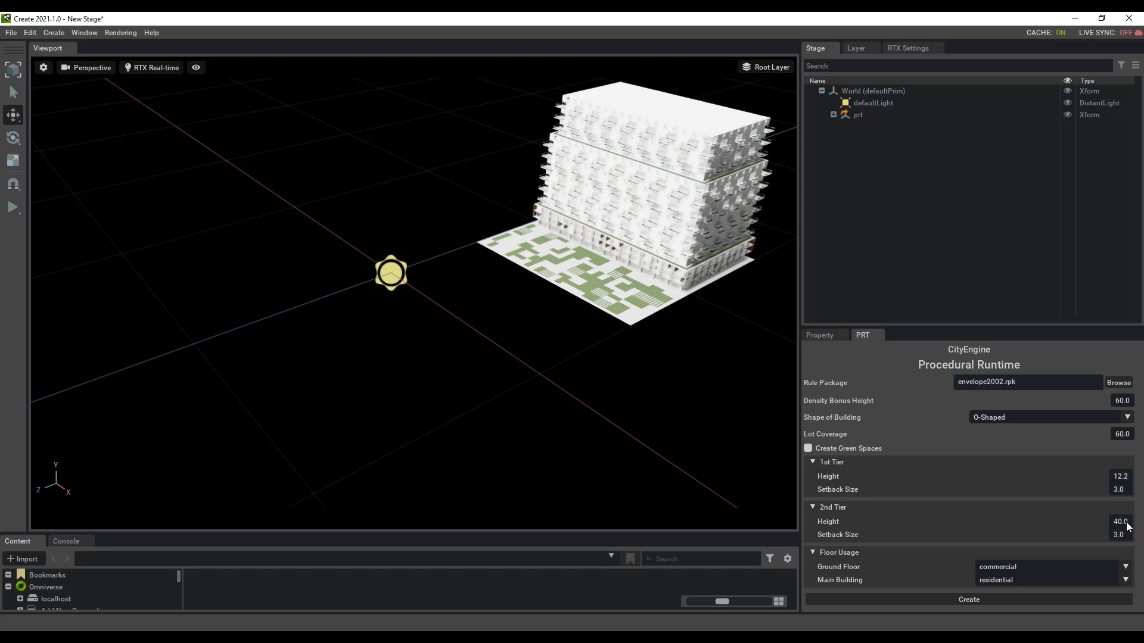
pyautogui.write('10')
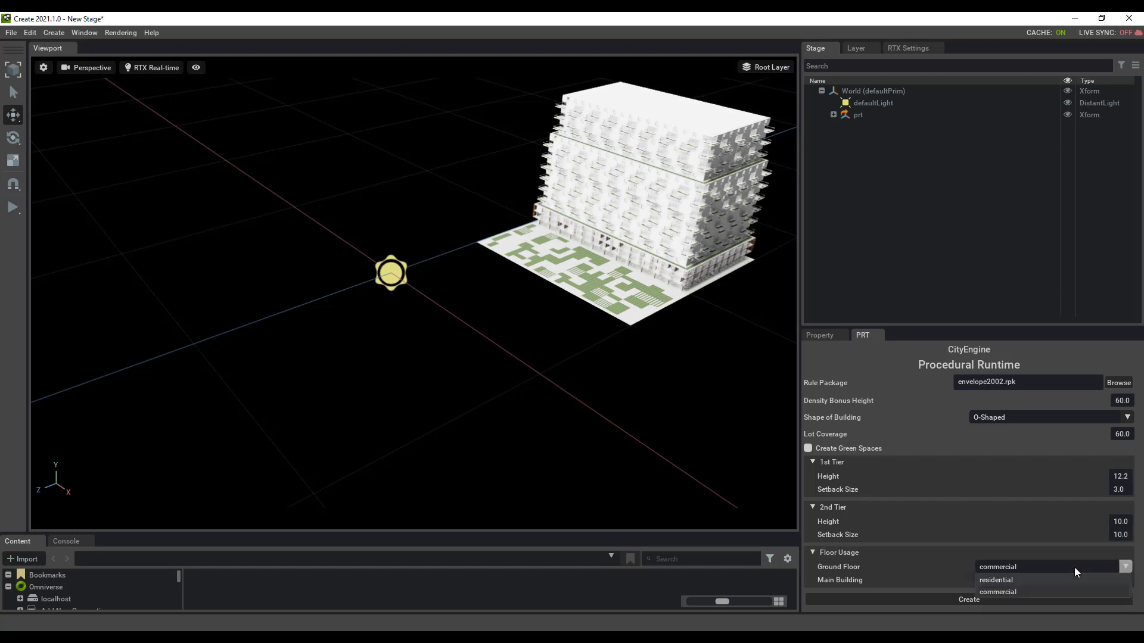
pyautogui.click(995, 580)
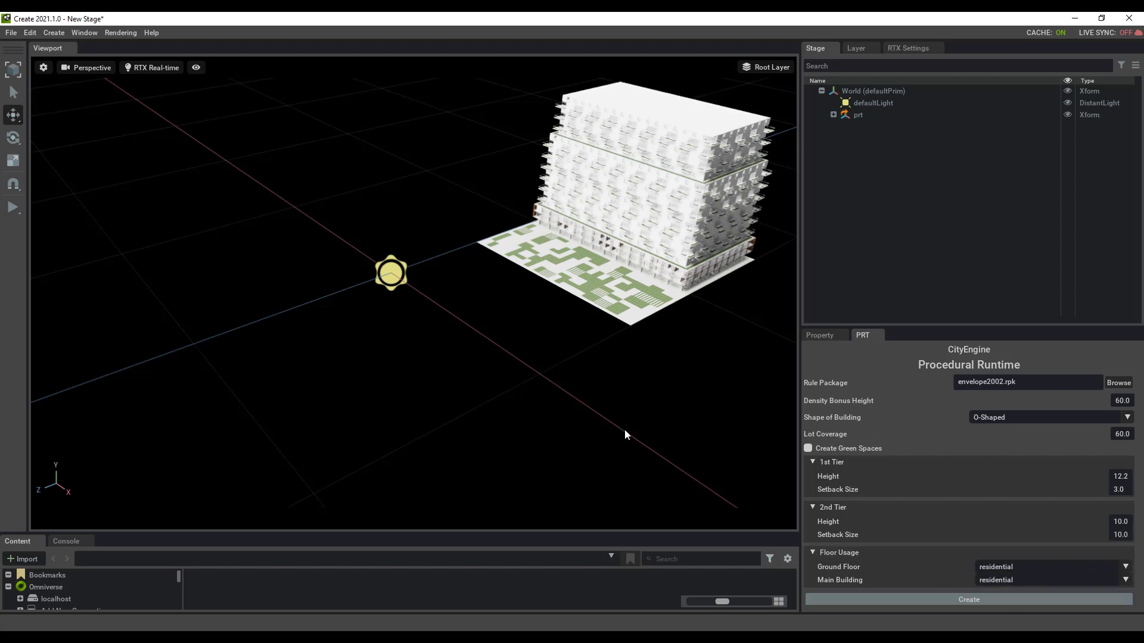
pyautogui.moveTo(633, 435)
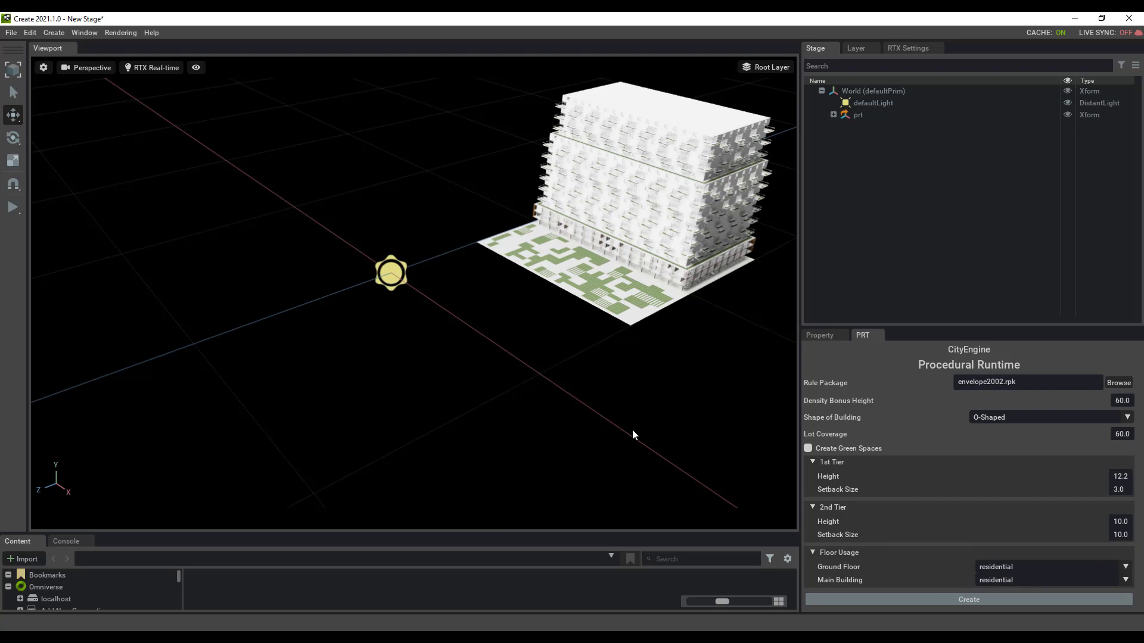
# Step: Generate the O-shaped residential building with courtyard and setback green terrace
pyautogui.click(968, 599)
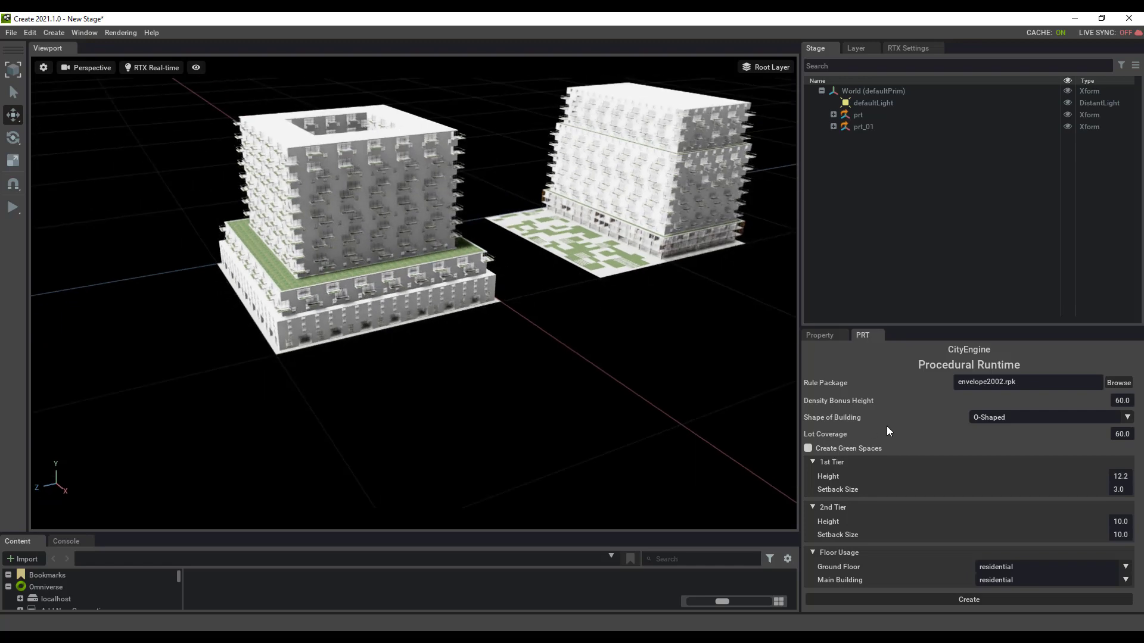
pyautogui.moveTo(605, 344)
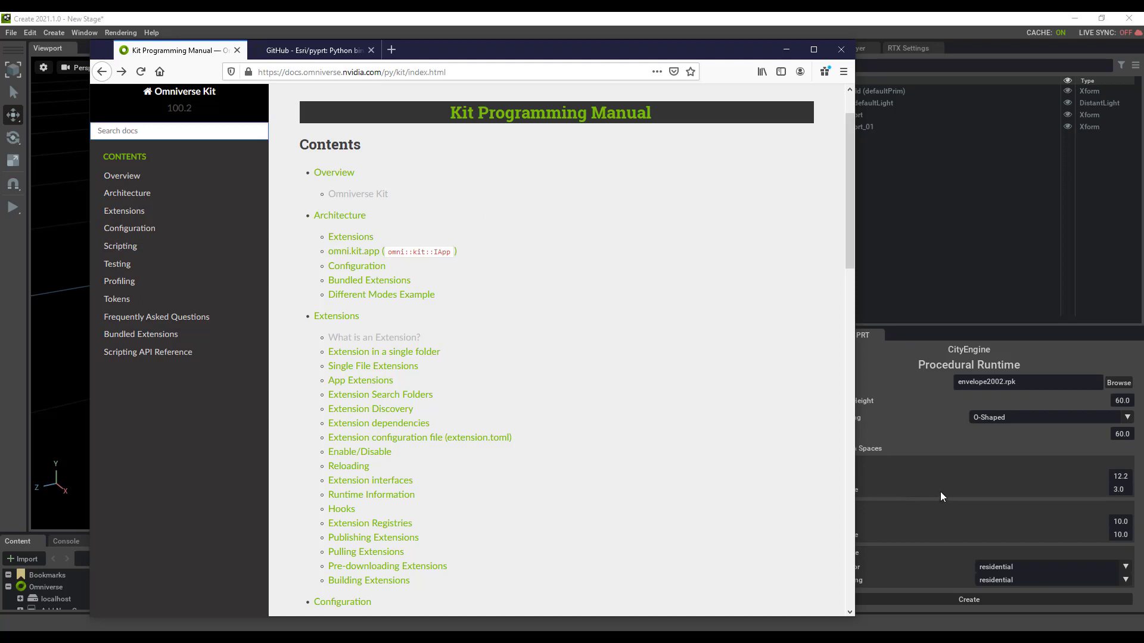
pyautogui.moveTo(712, 357)
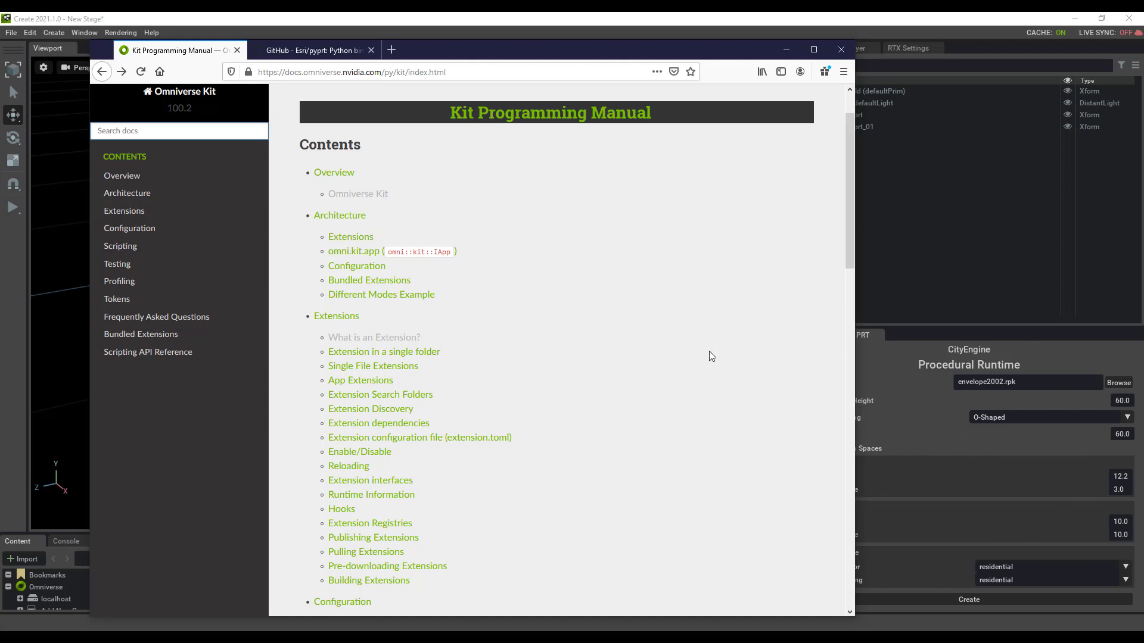
pyautogui.moveTo(568, 392)
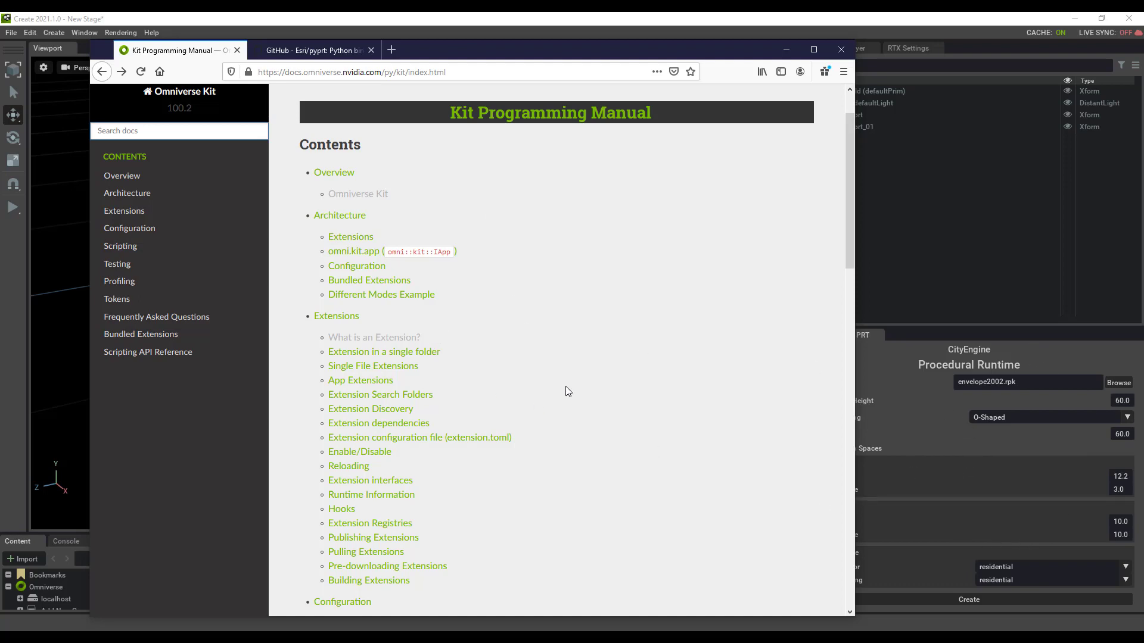
pyautogui.moveTo(555, 358)
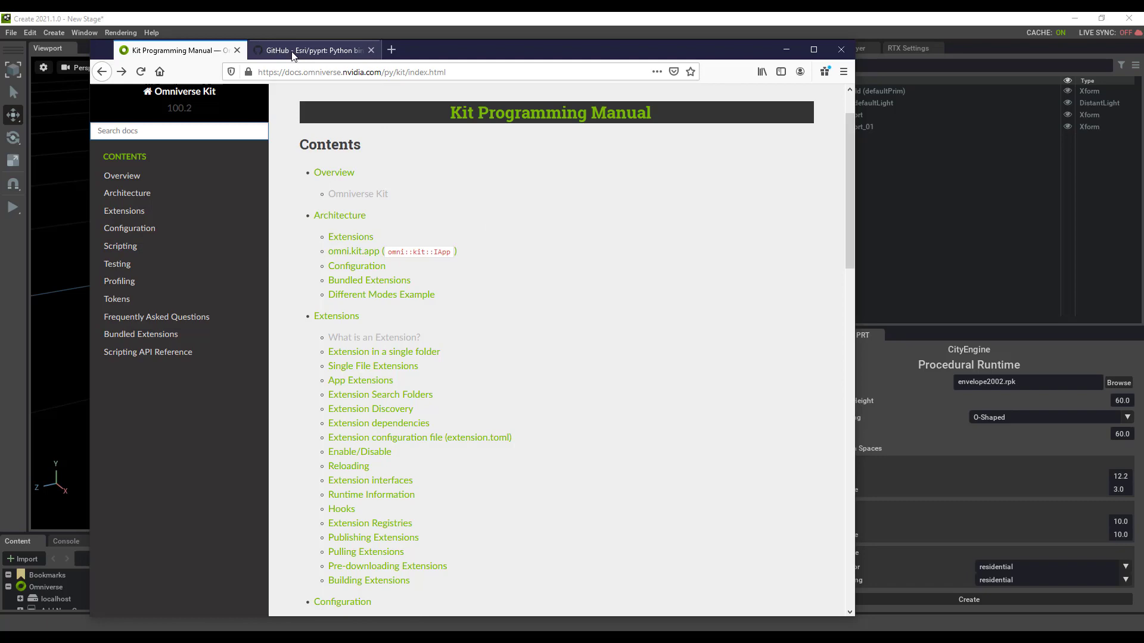
# Step: Show the Esri/pyprt GitHub page scrolled to its README about Python CityEngine bindings
pyautogui.click(310, 50)
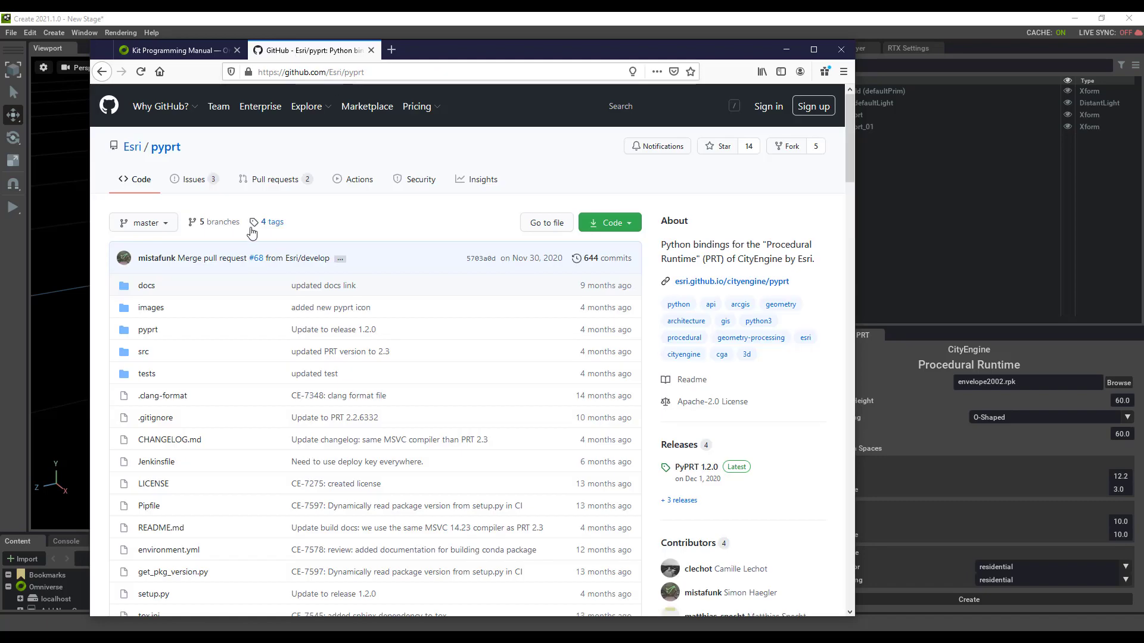
pyautogui.scroll(-3)
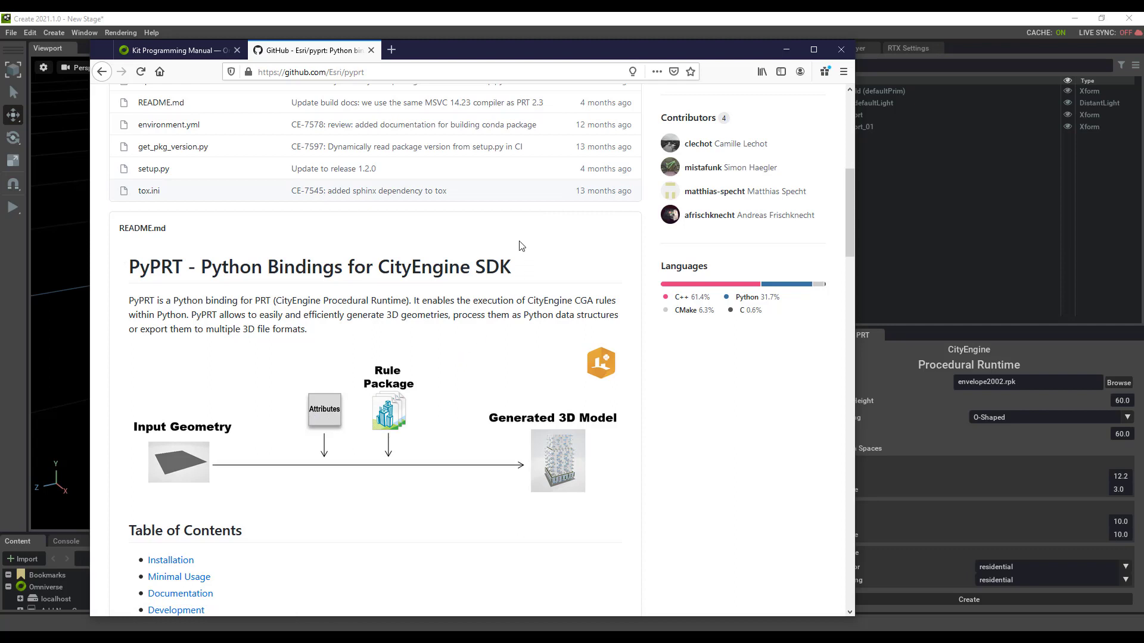
pyautogui.moveTo(385, 177)
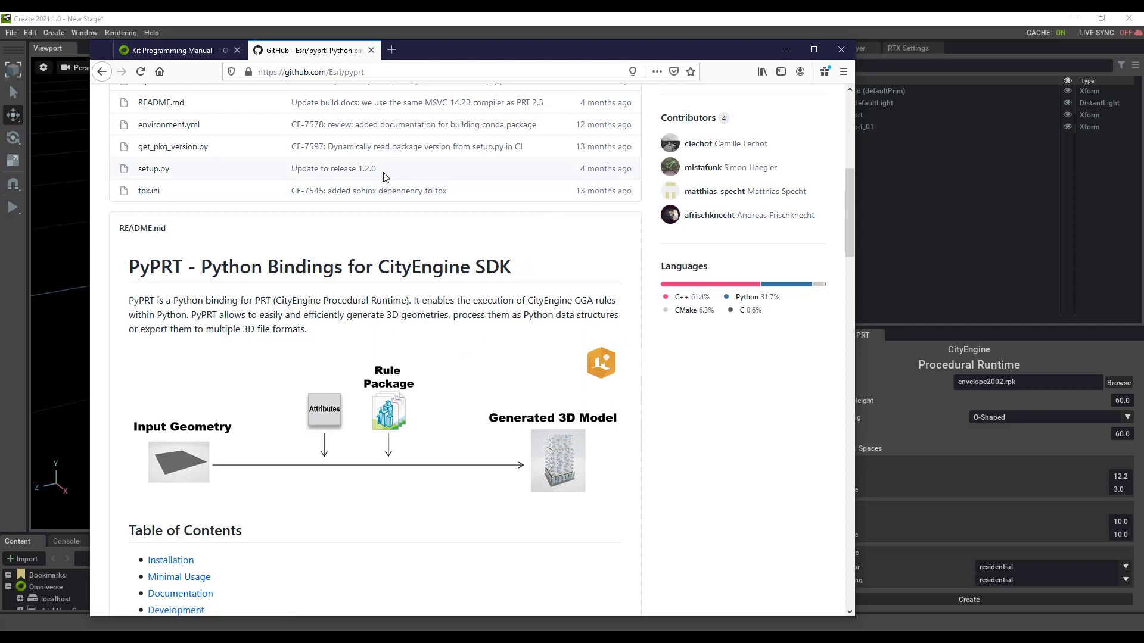
pyautogui.moveTo(500, 389)
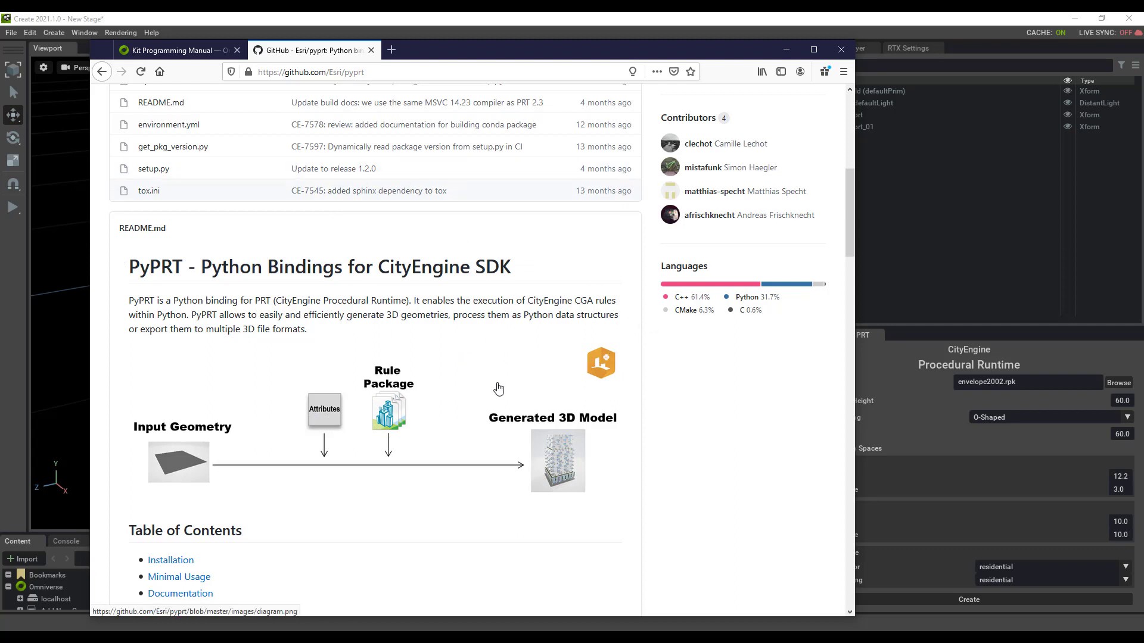